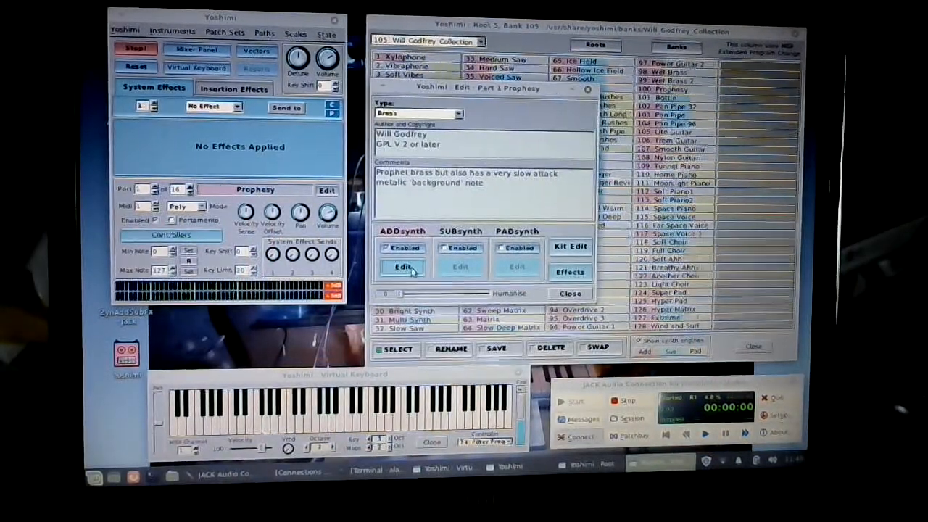
Open the Prophesy patch's ADDsynth global editor with its filter envelope view and audition a note
{"action": "left_click", "coordinate": [403, 267]}
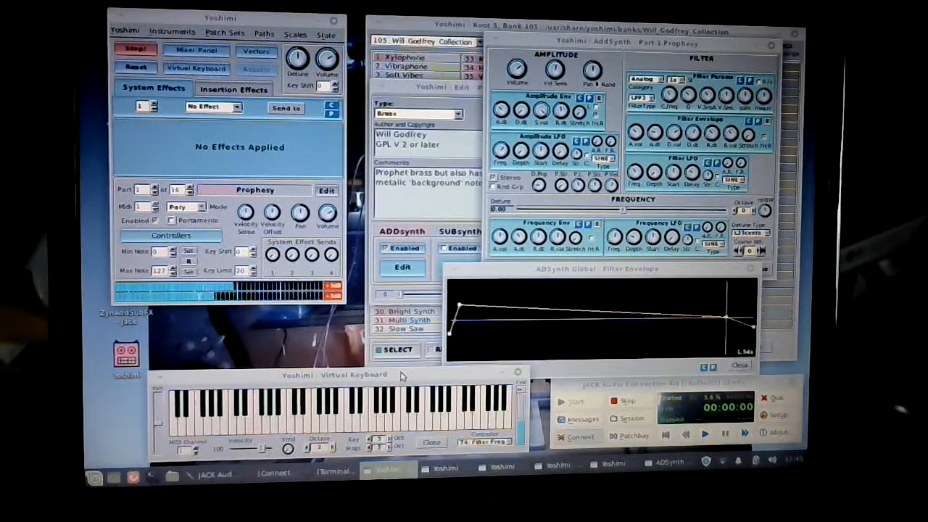
{"action": "left_click", "coordinate": [334, 413]}
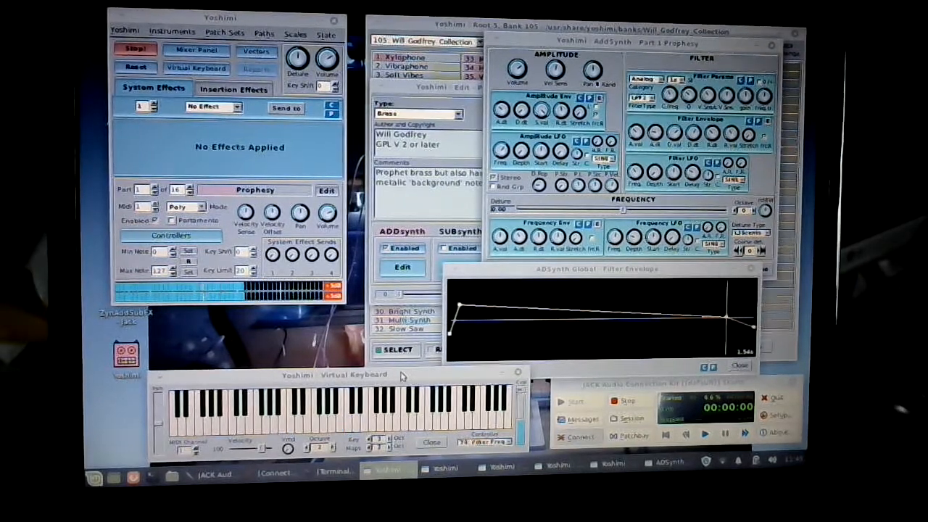
{"action": "left_click", "coordinate": [290, 417]}
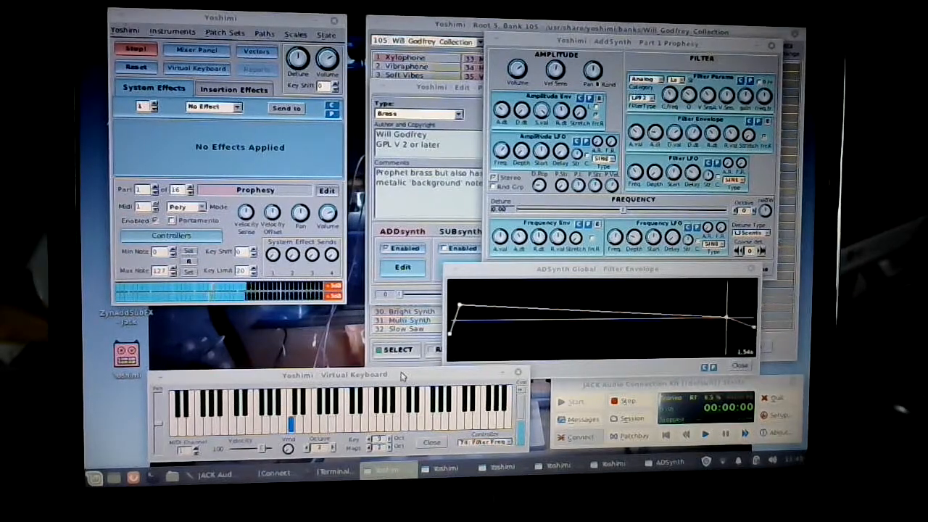